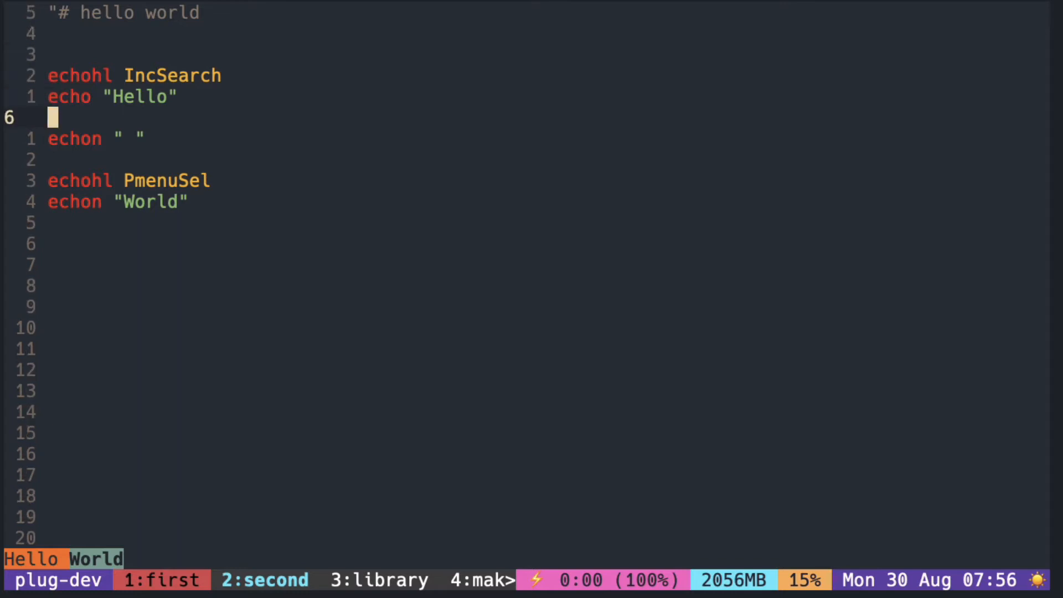
- Add an 'echohl None' reset line above the echoed space and begin a highlight command
type("ehcoh")
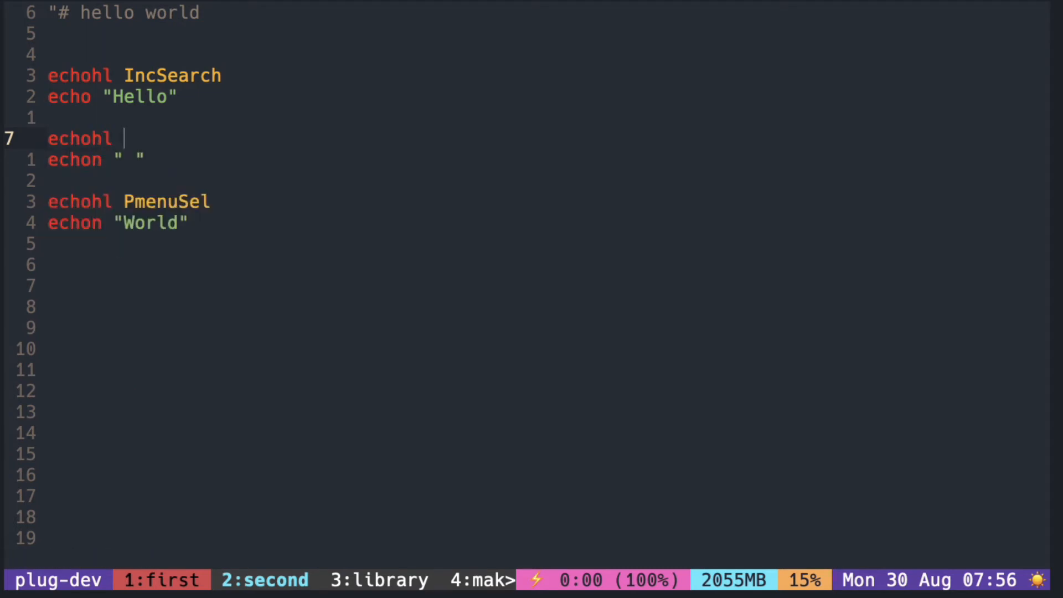
type("None")
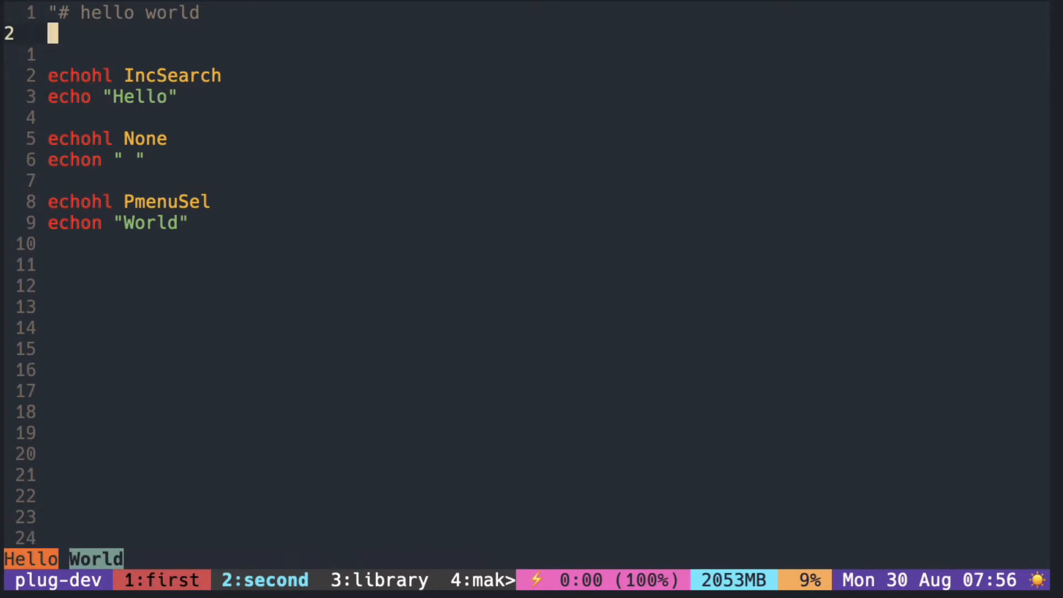
type("highlight")
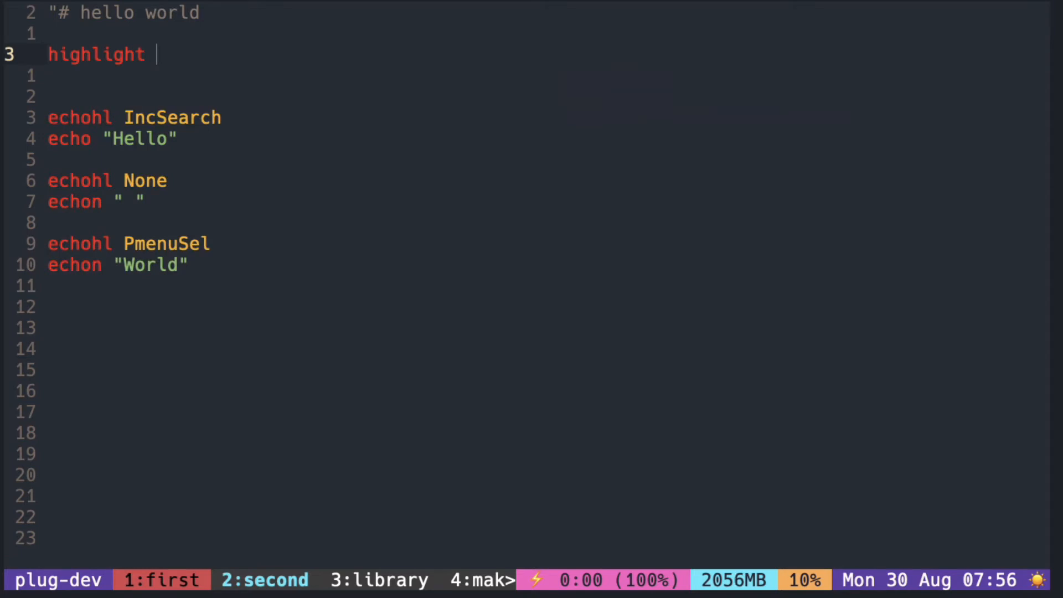
- Define 'highlight hello guifg=red', picking guifg from the completion suggestions
type("hello")
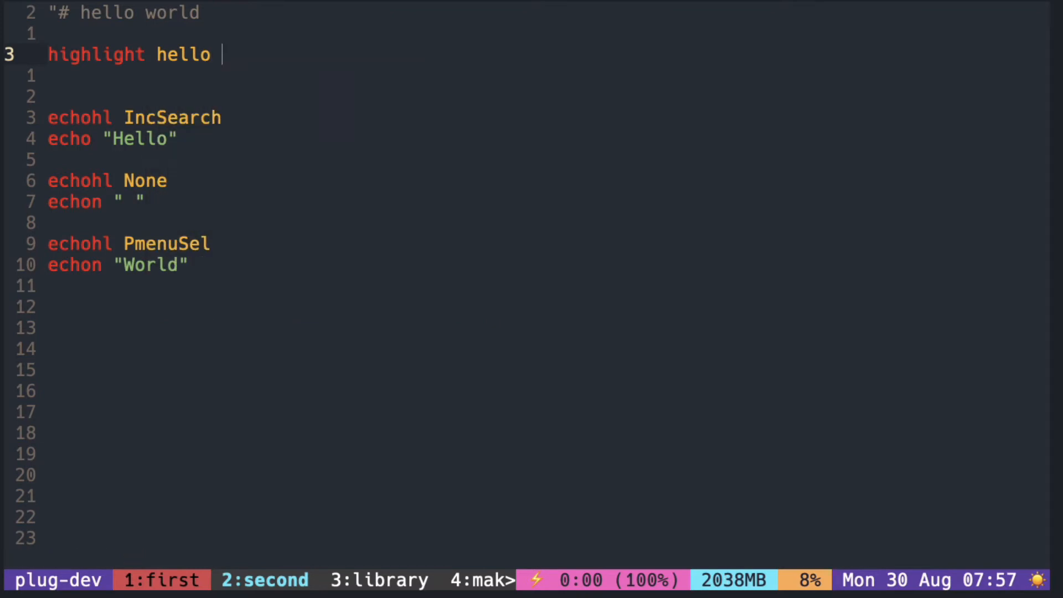
type("guibg=")
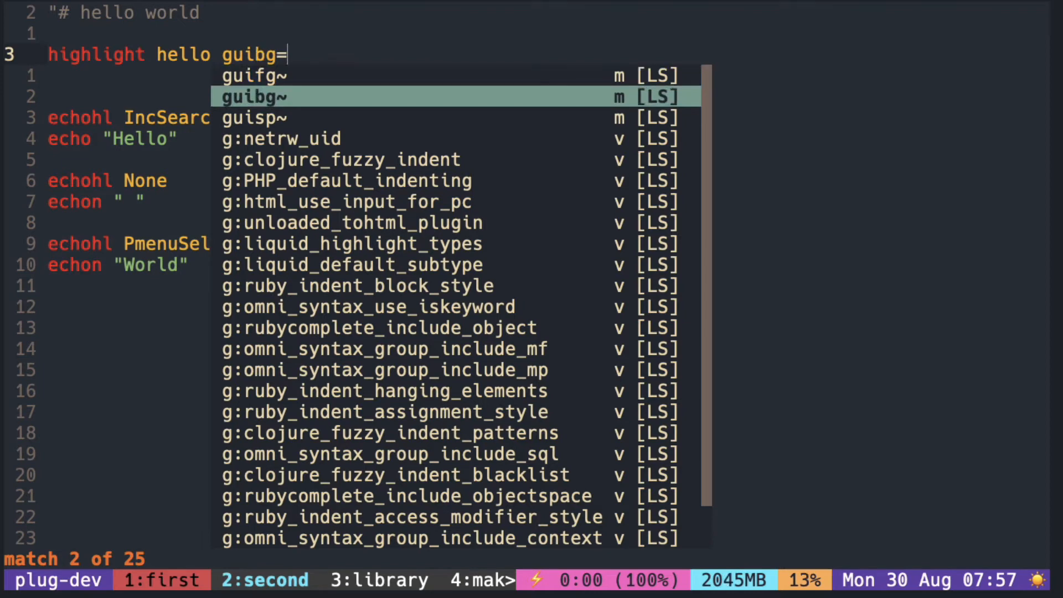
key("Up")
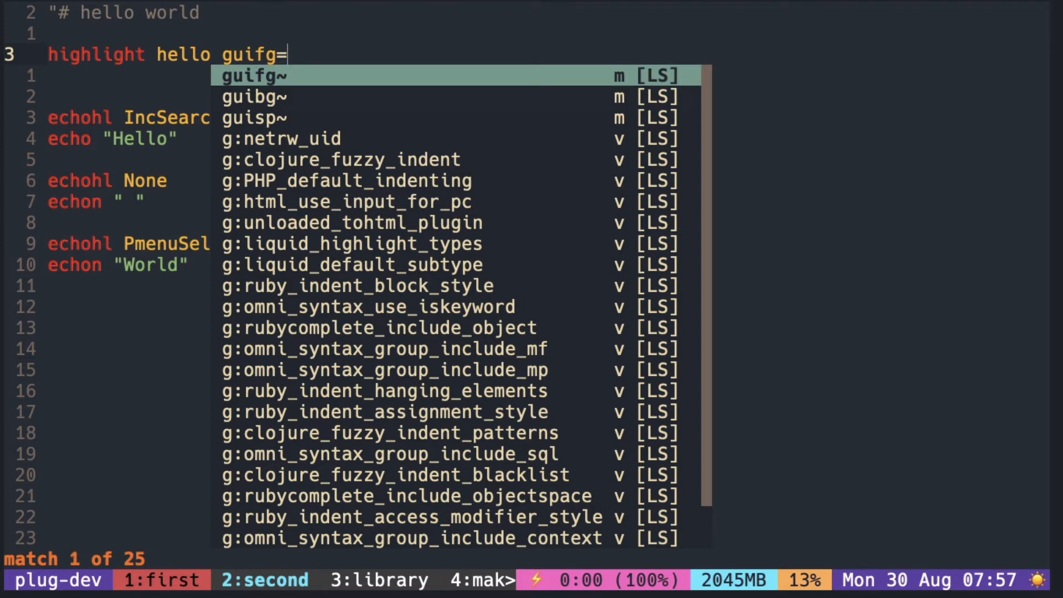
type("red")
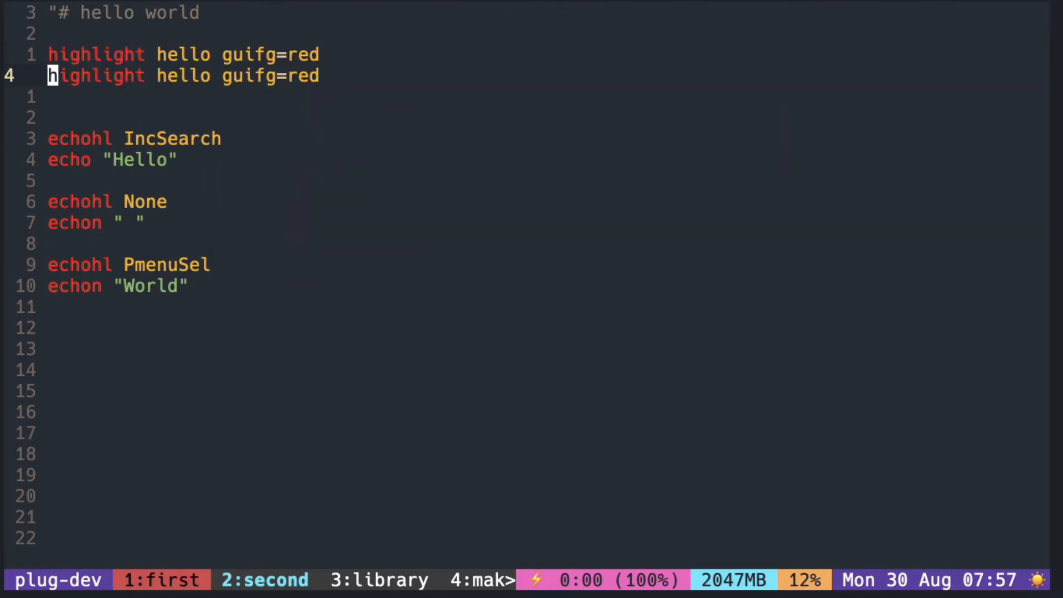
- Duplicate the line as a 'world' highlight group with a blue foreground
type("world")
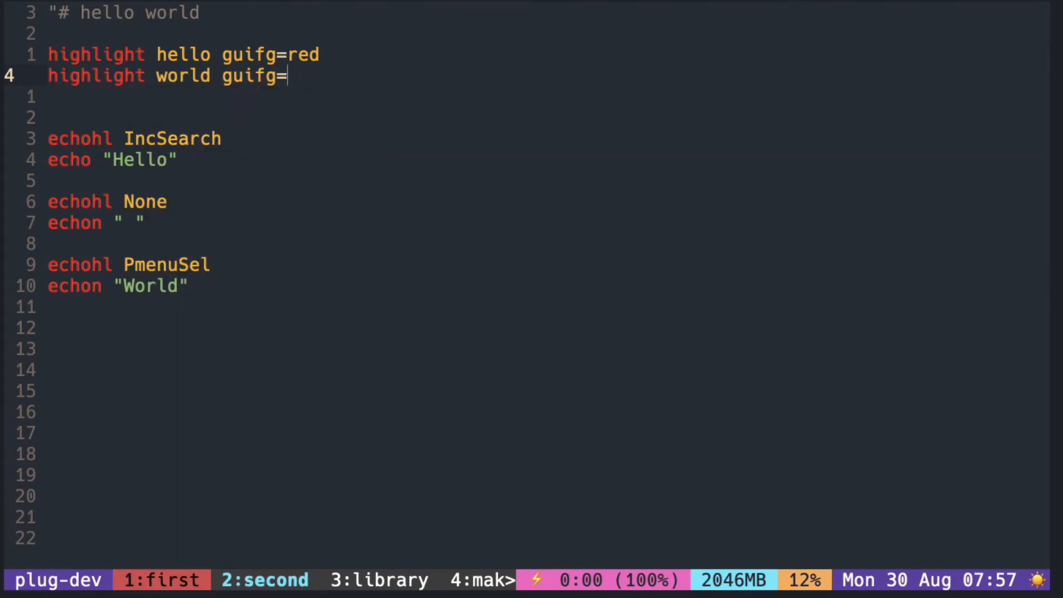
type("blue")
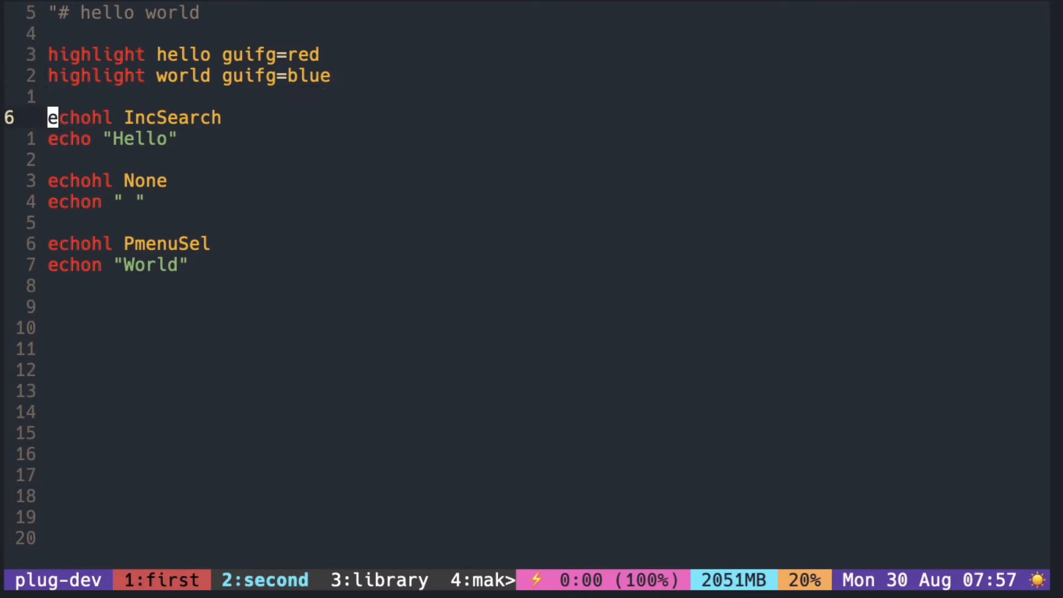
- Use the hello and world groups in the echohl lines and set world guifg=lightblue
type("hello")
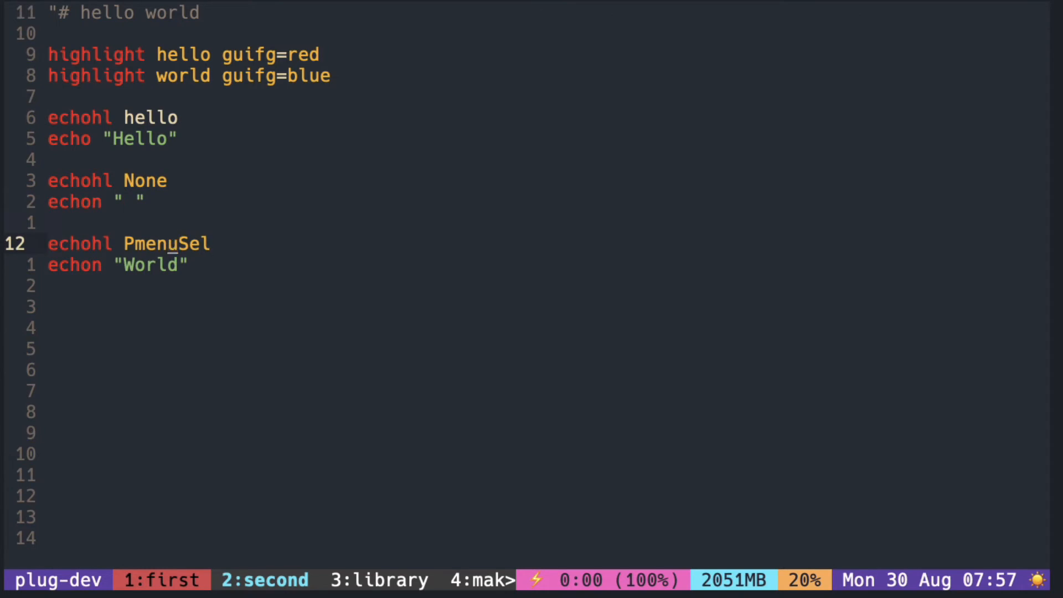
type("world")
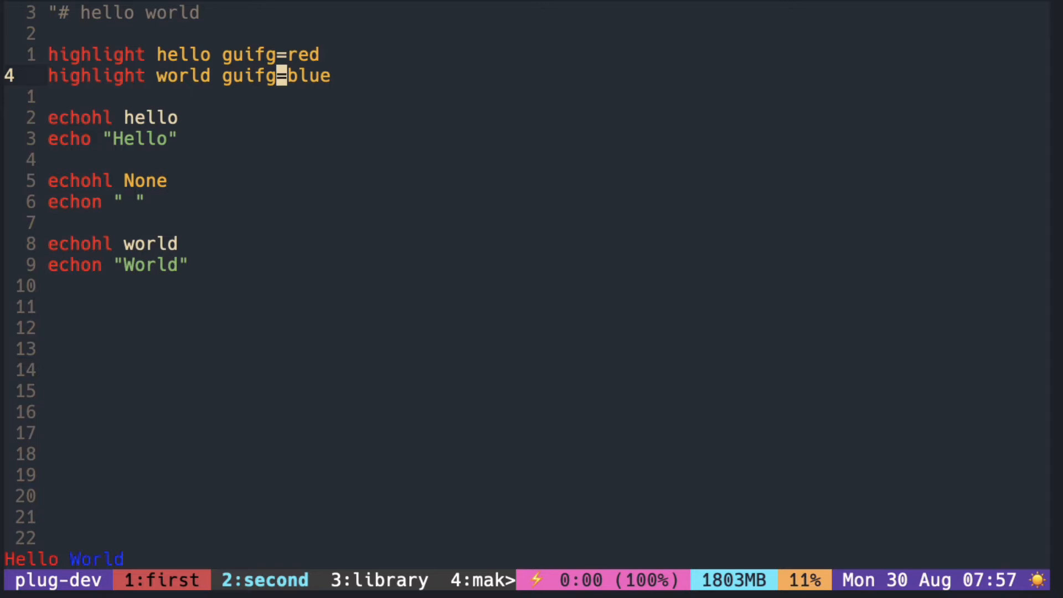
type("light")
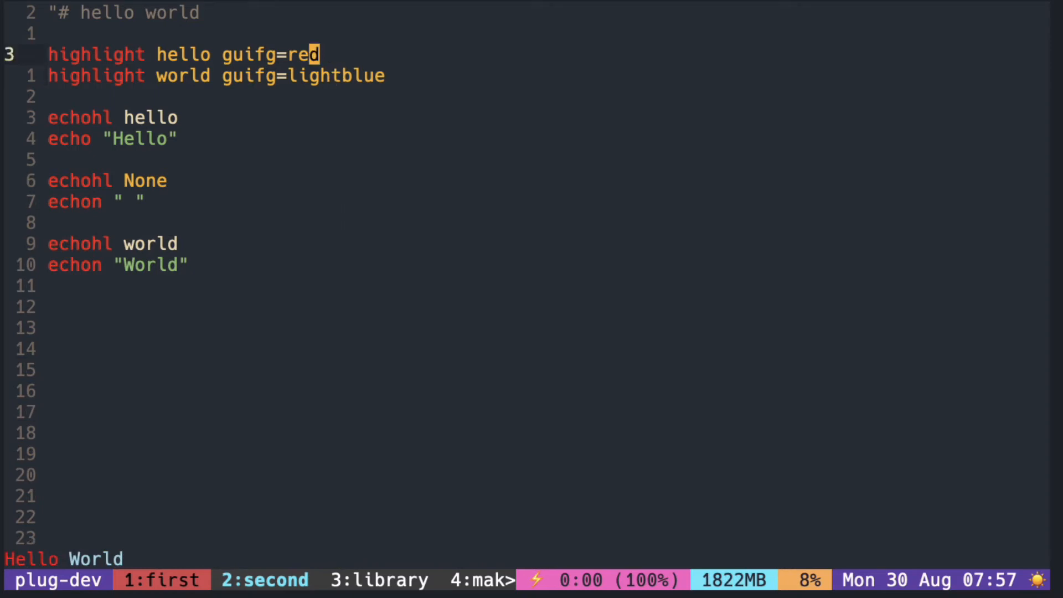
- Append 'gui=bold,italic' to the hello highlight line
type("gui=")
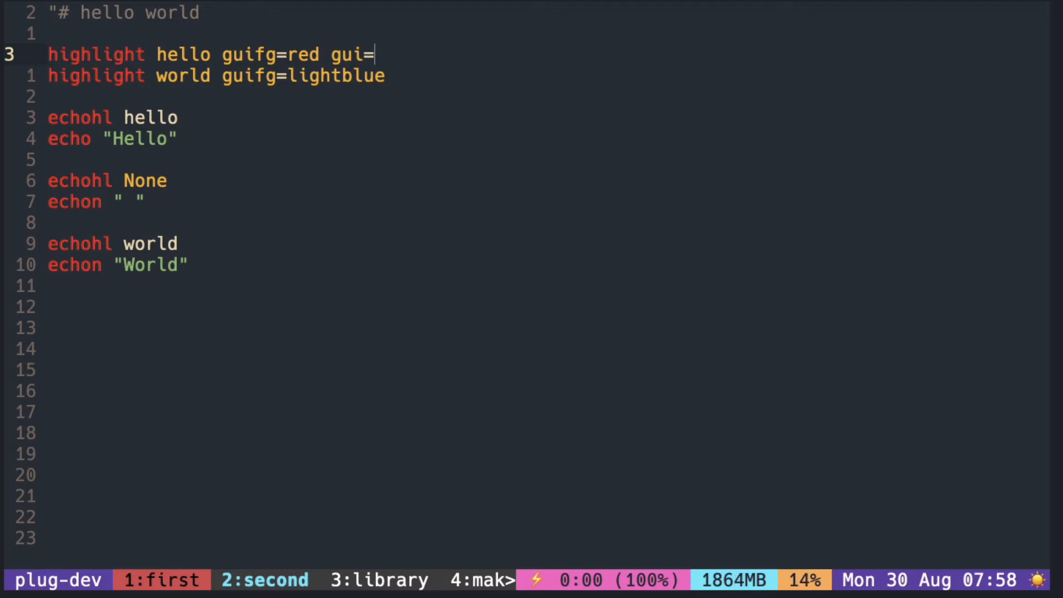
type("bold")
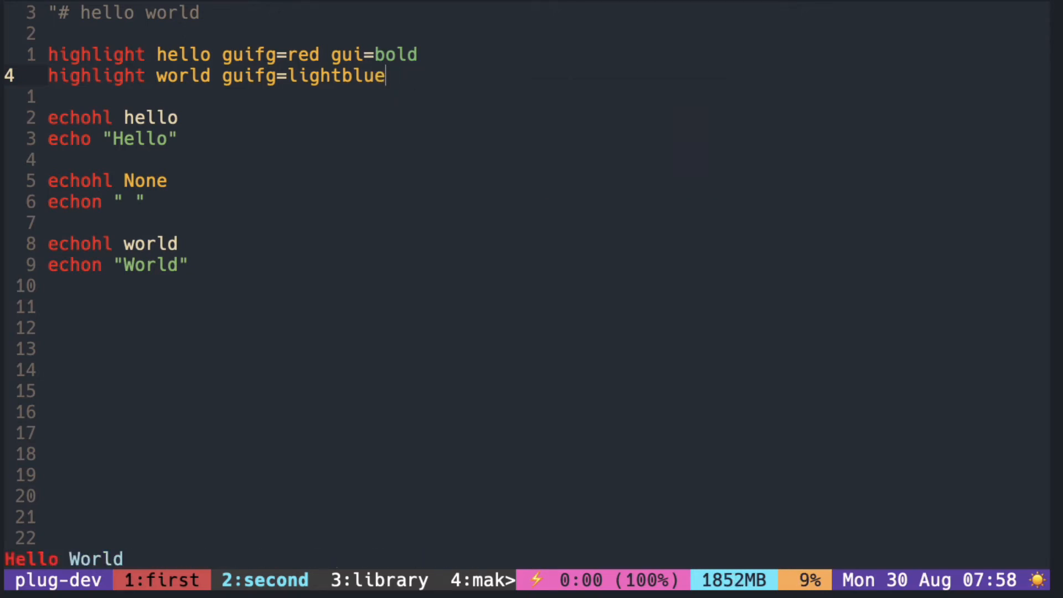
- Append 'gui=bold,italic' to the world highlight line and re-source the script
type("gui=")
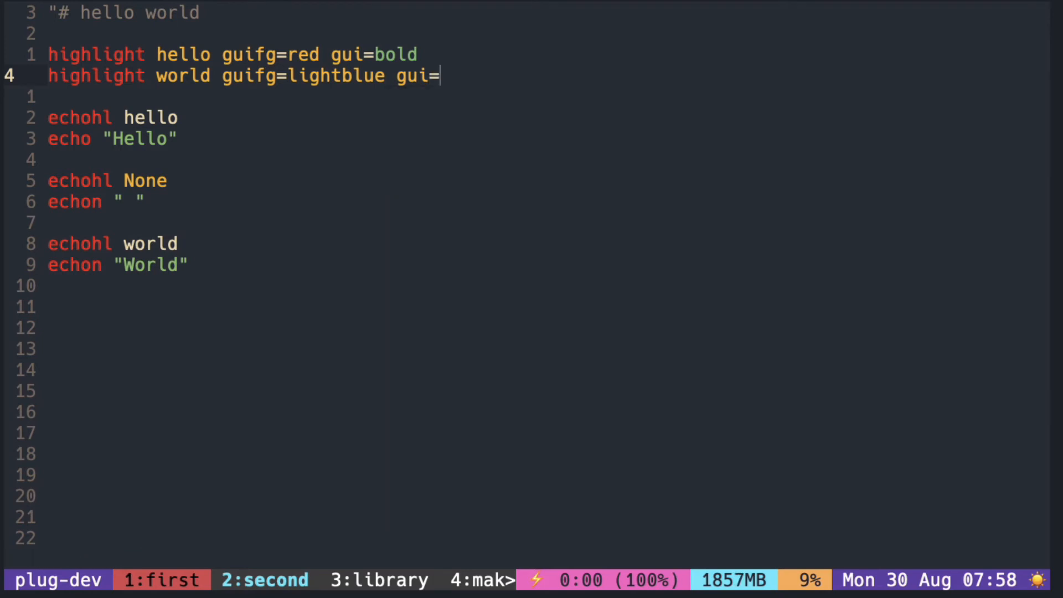
type("bold,")
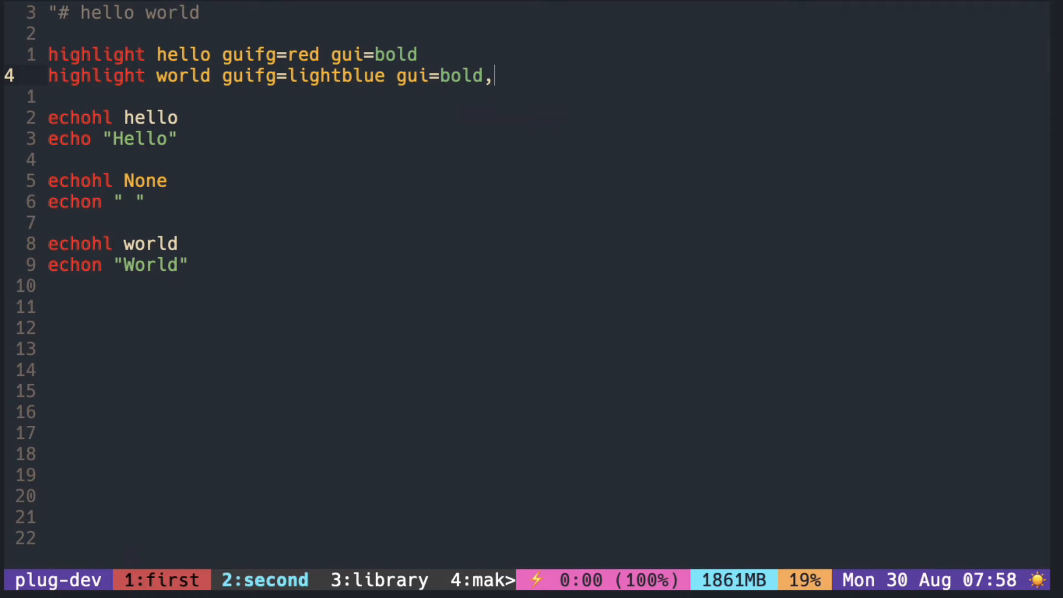
type("italic")
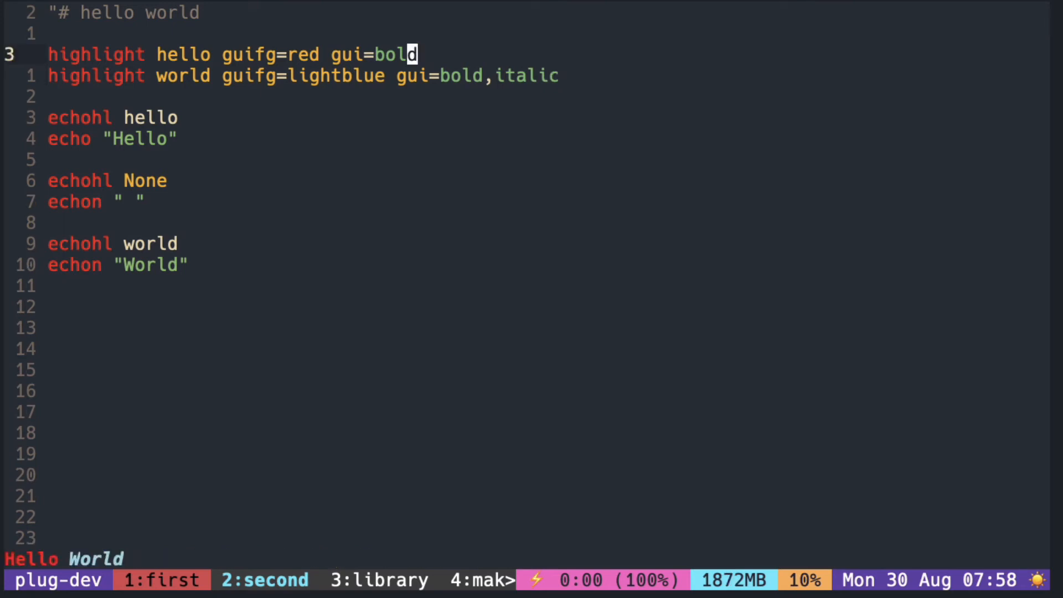
type(",italic")
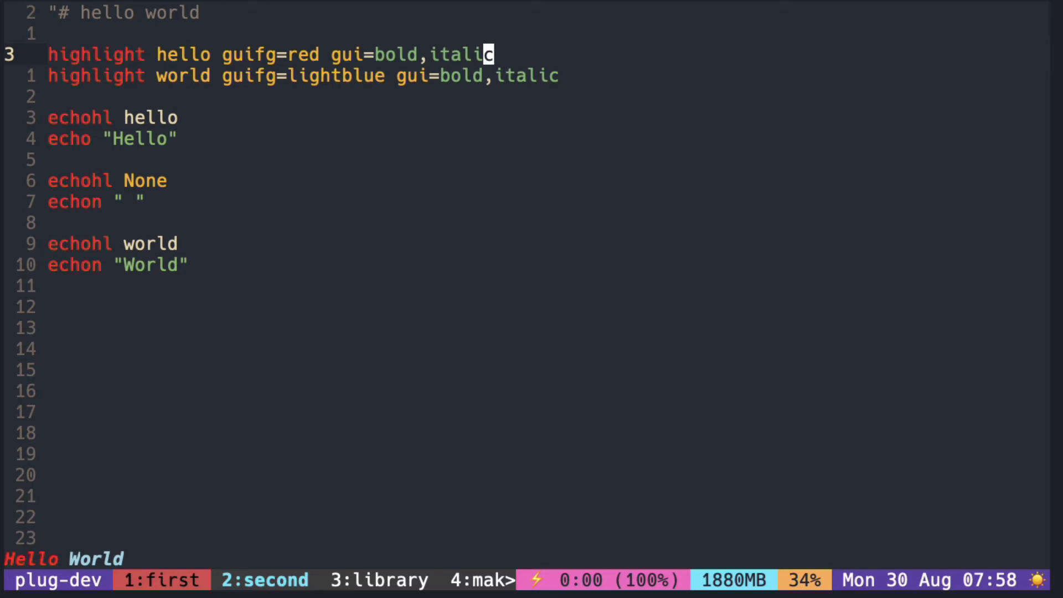
- Consult ':h attr-list', add guibg= to hello, and start a duplicate hello line using cterm
type(":h")
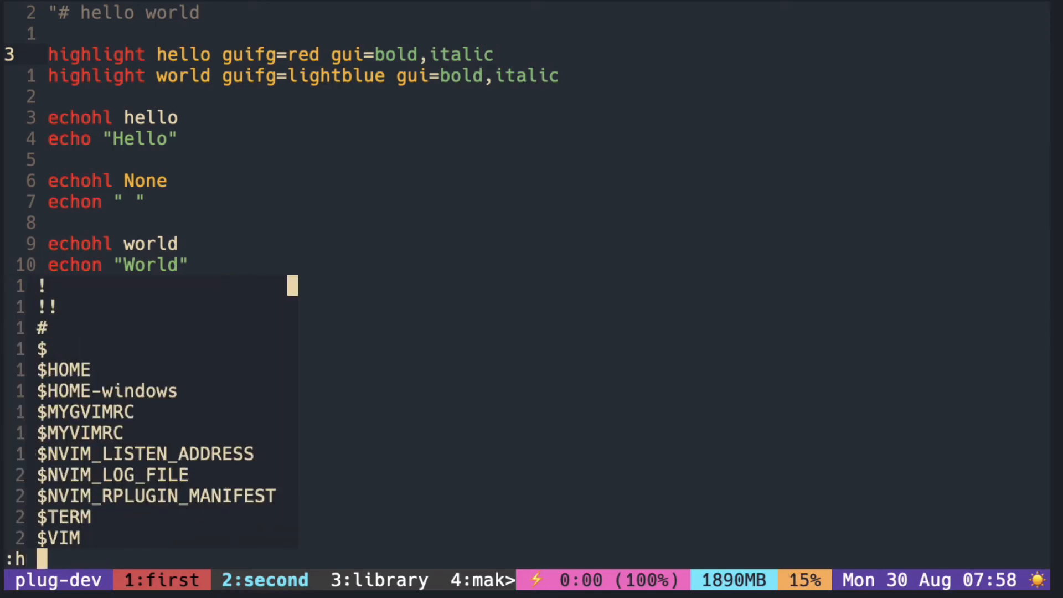
type("att")
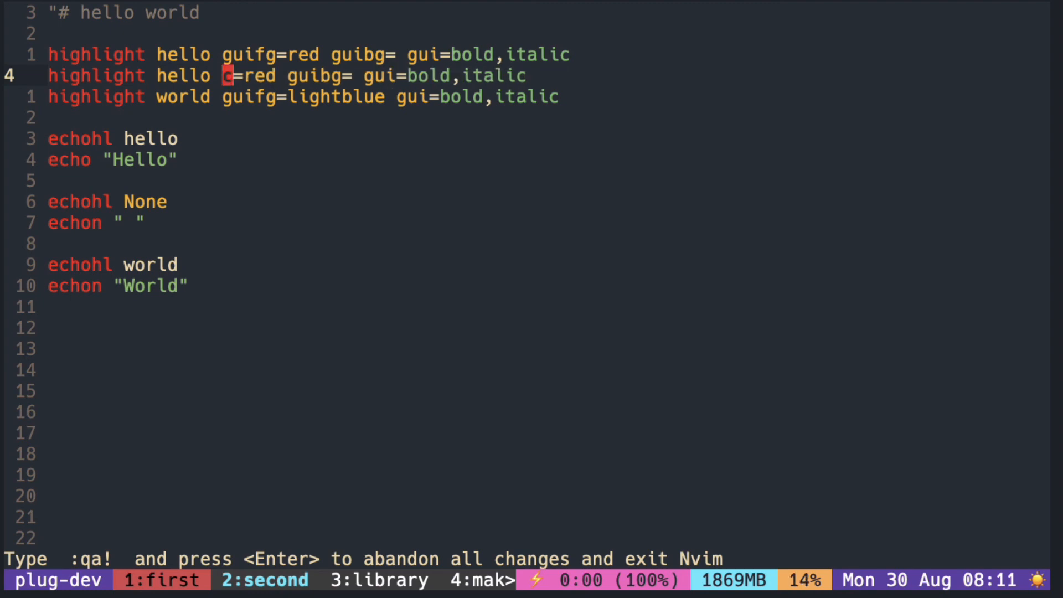
type("cterm")
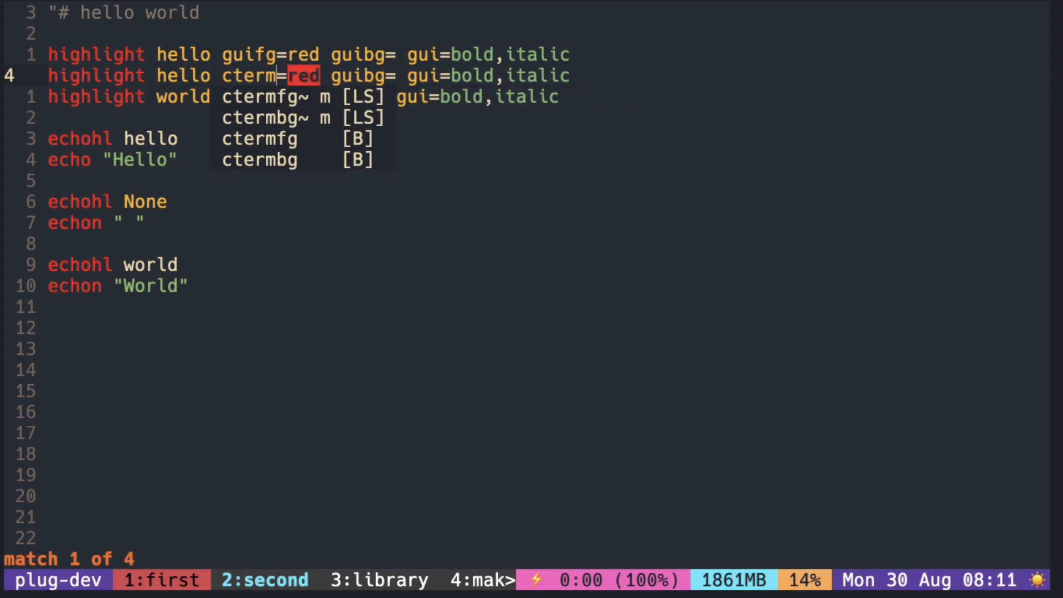